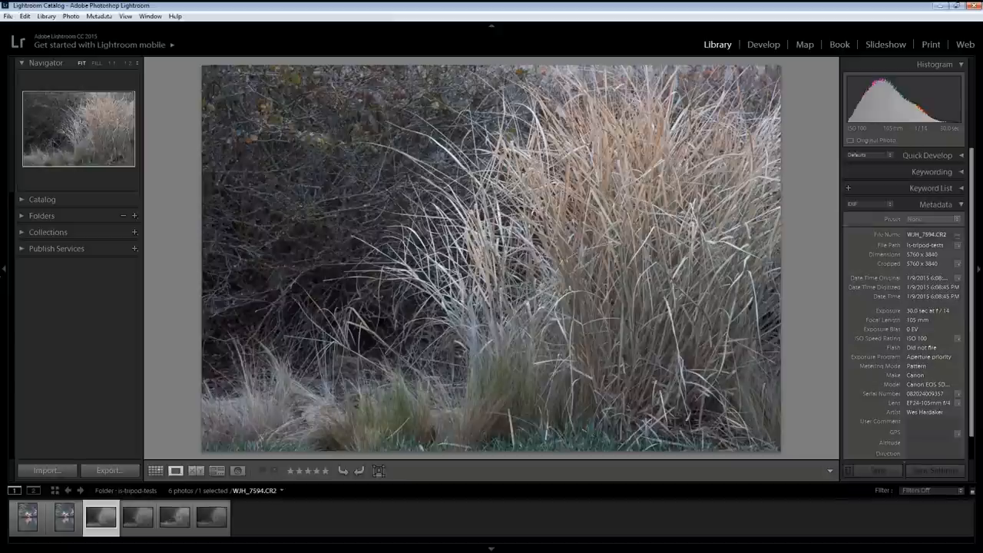
Flip through the dry-grass filmstrip shots, then select the two matching grass shots together for comparison
{"action": "left_click", "coordinate": [212, 516]}
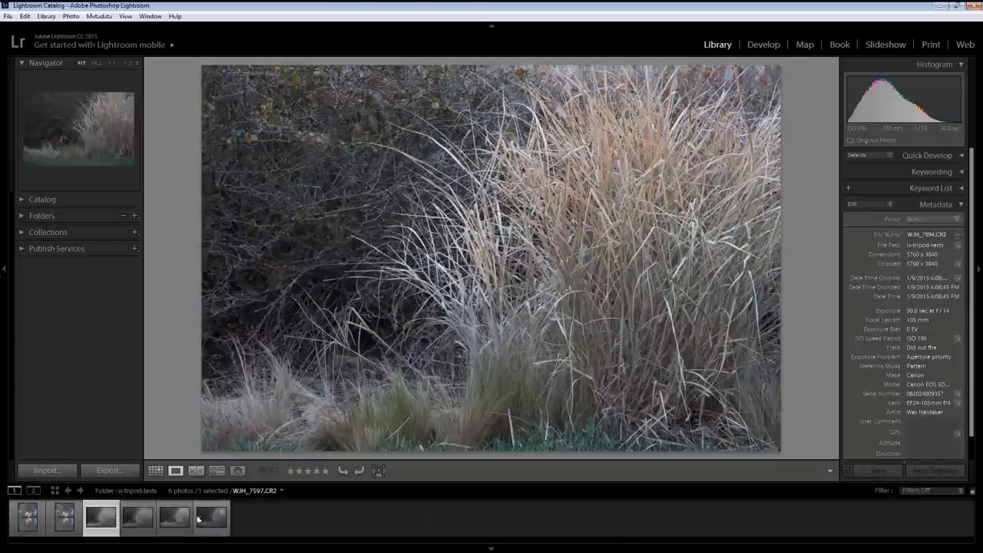
{"action": "left_click", "coordinate": [137, 516]}
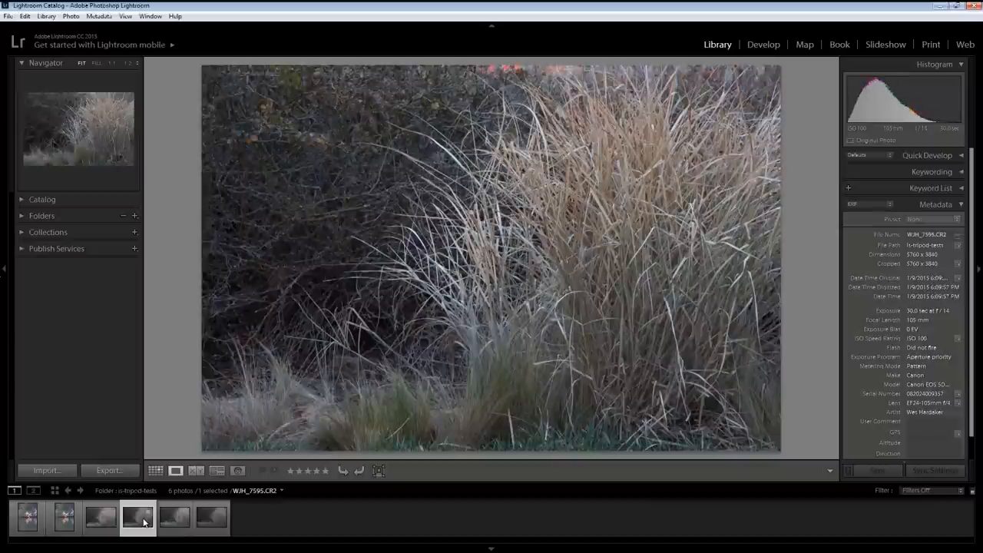
{"action": "left_click", "coordinate": [101, 516]}
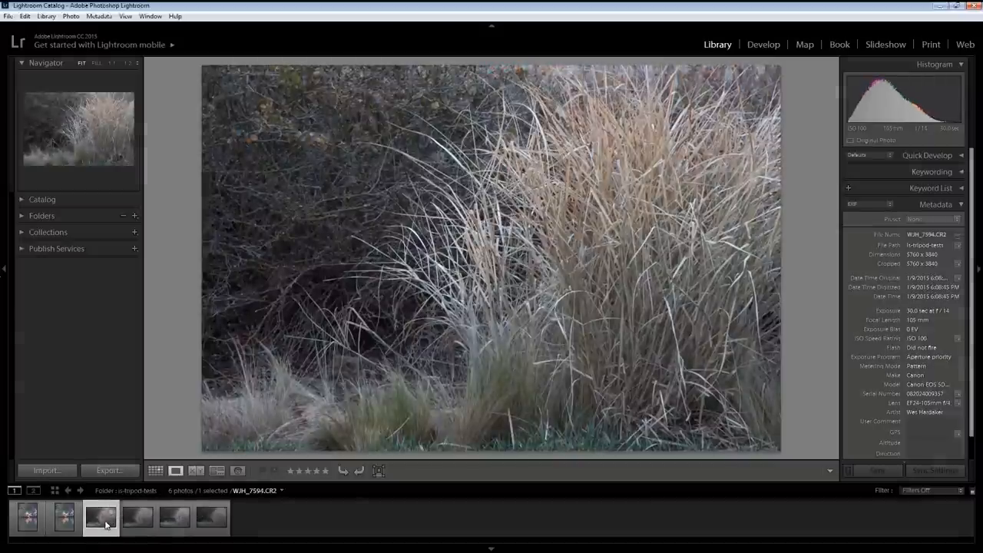
{"action": "left_click", "coordinate": [137, 516]}
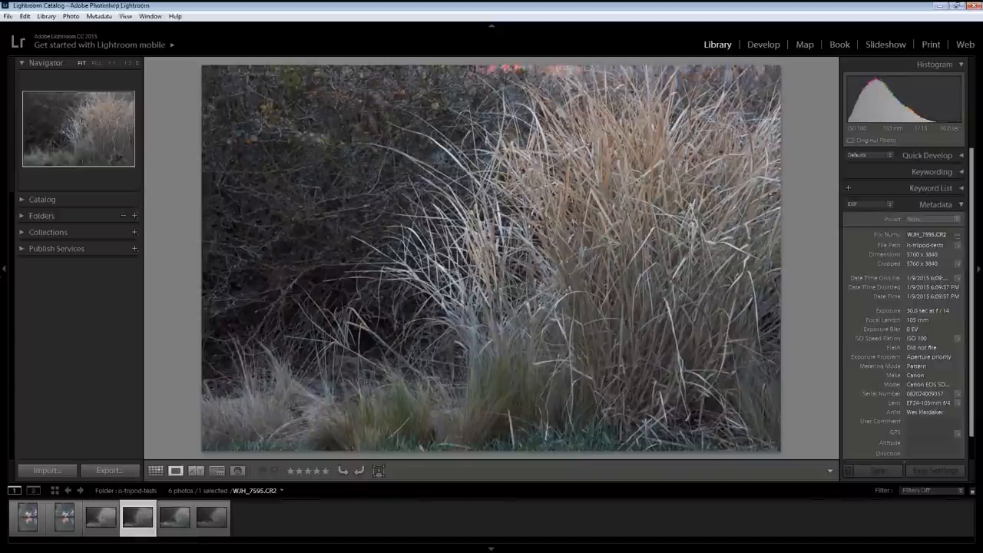
{"action": "left_click", "coordinate": [212, 517]}
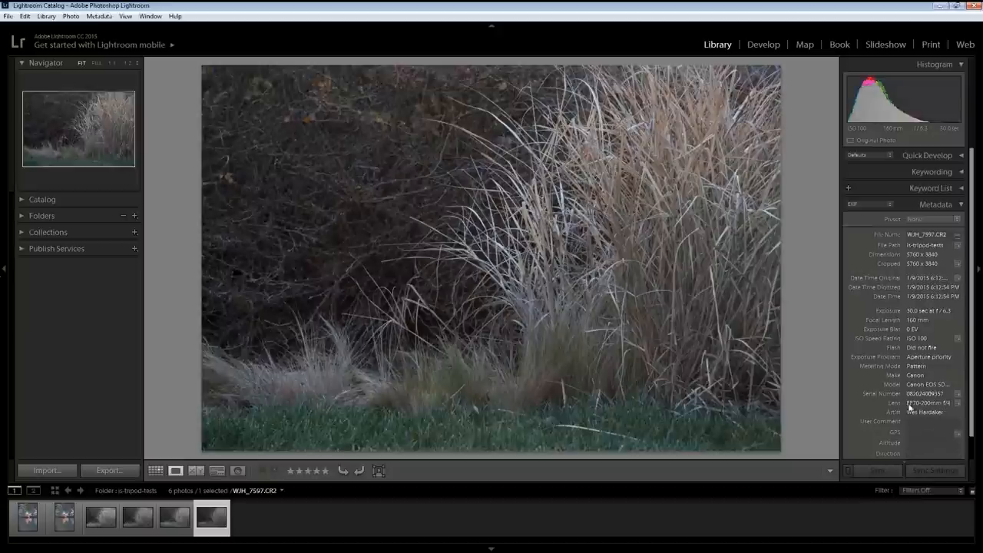
{"action": "mouse_move", "coordinate": [928, 403]}
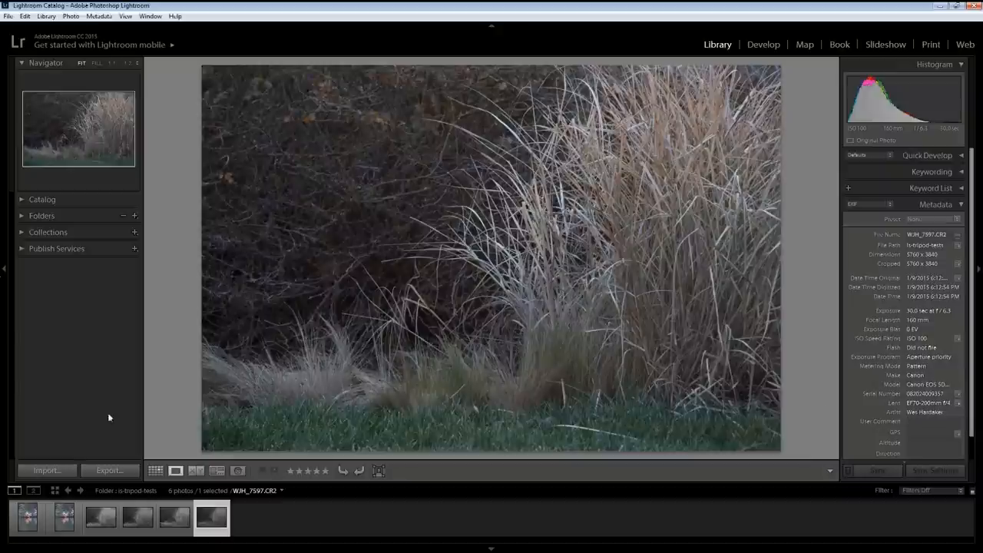
{"action": "left_click", "coordinate": [102, 516]}
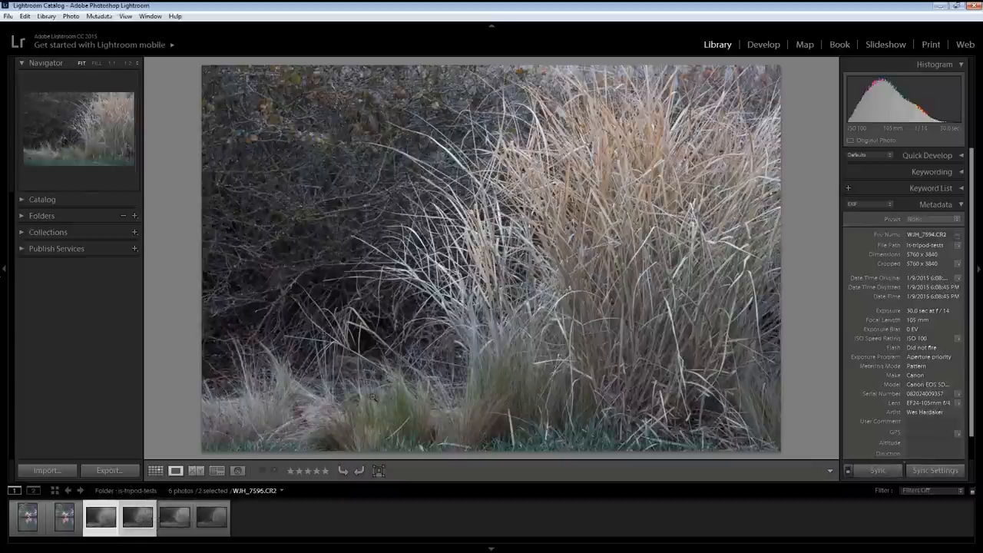
{"action": "left_click", "coordinate": [196, 470]}
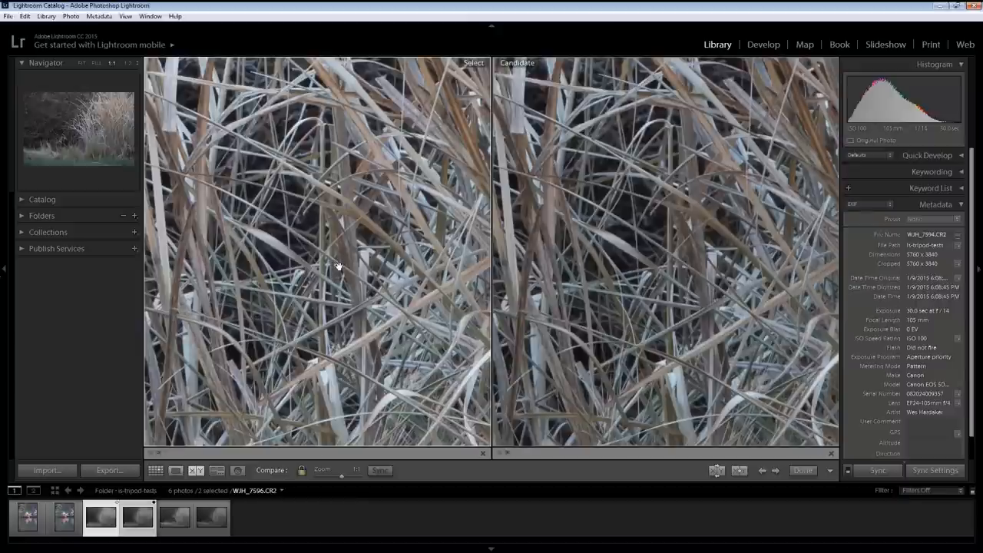
{"action": "mouse_move", "coordinate": [272, 322]}
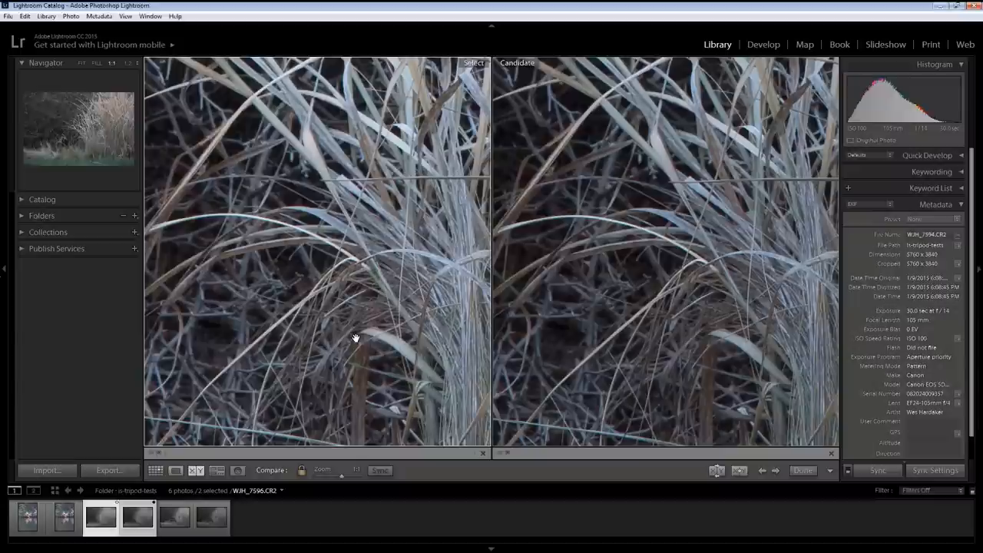
{"action": "mouse_move", "coordinate": [354, 343]}
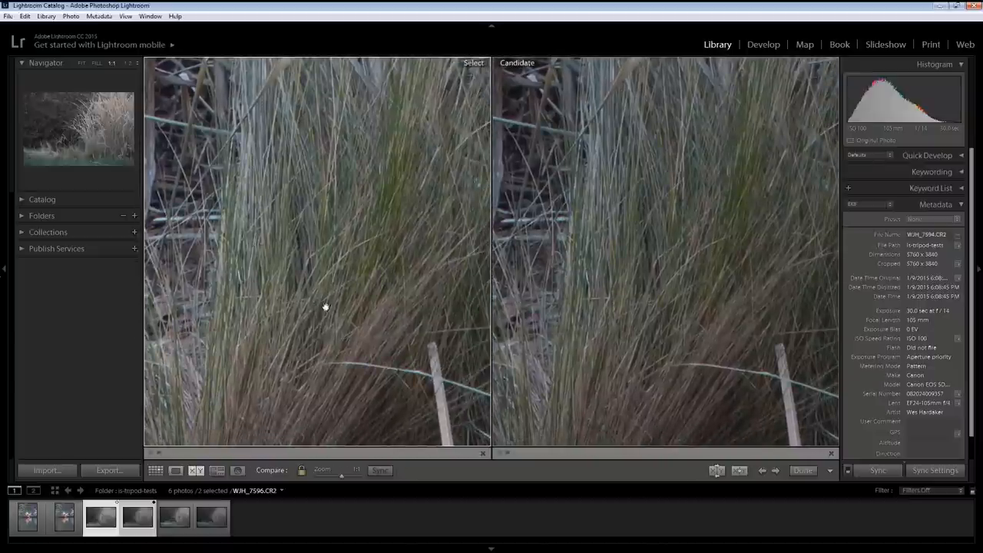
{"action": "mouse_move", "coordinate": [385, 385]}
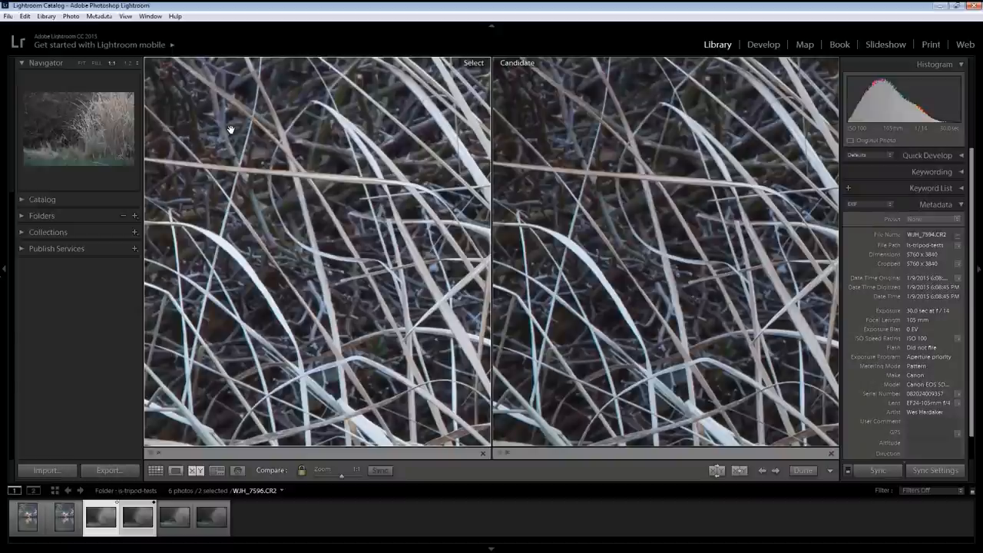
{"action": "mouse_move", "coordinate": [188, 298]}
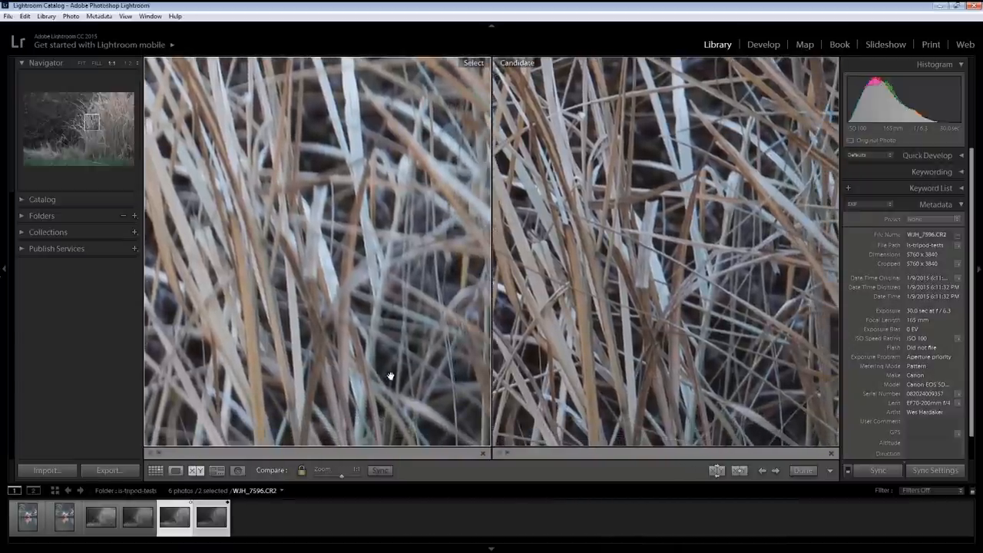
{"action": "mouse_move", "coordinate": [700, 384]}
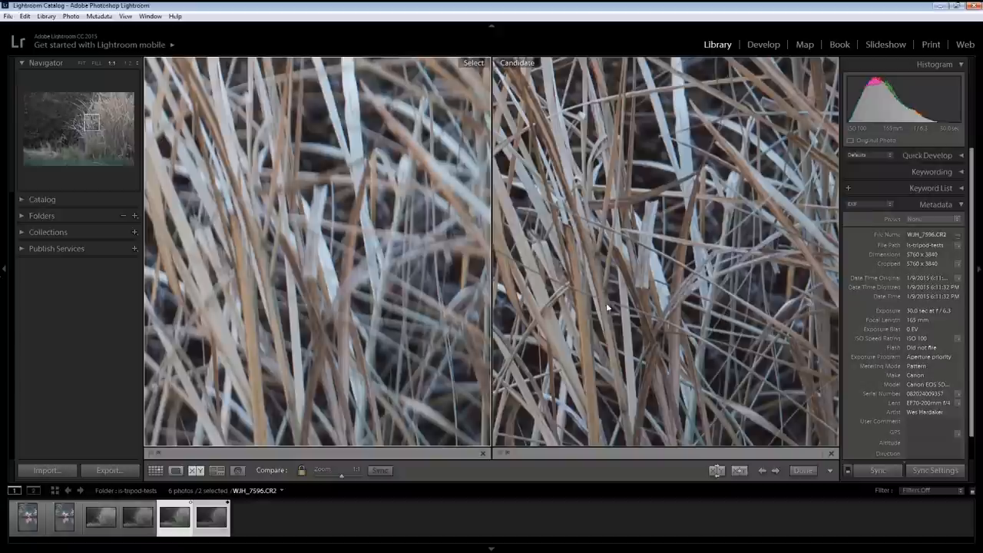
{"action": "mouse_move", "coordinate": [644, 313]}
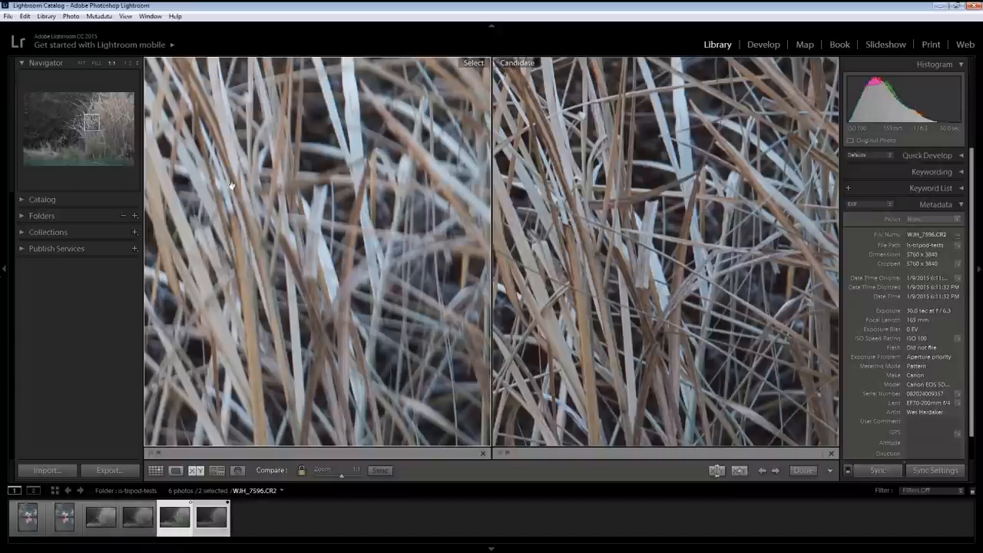
{"action": "mouse_move", "coordinate": [366, 324]}
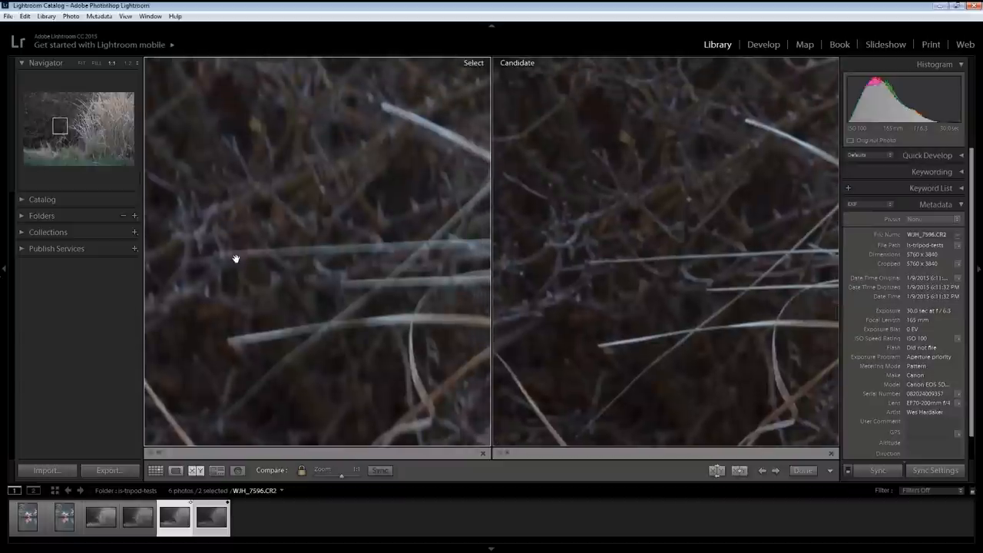
{"action": "mouse_move", "coordinate": [252, 196]}
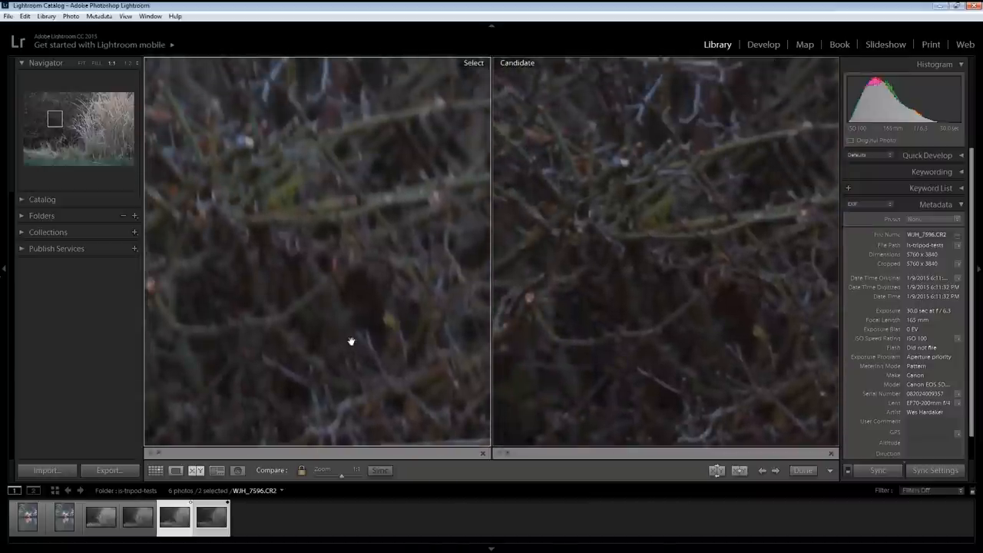
{"action": "mouse_move", "coordinate": [350, 326]}
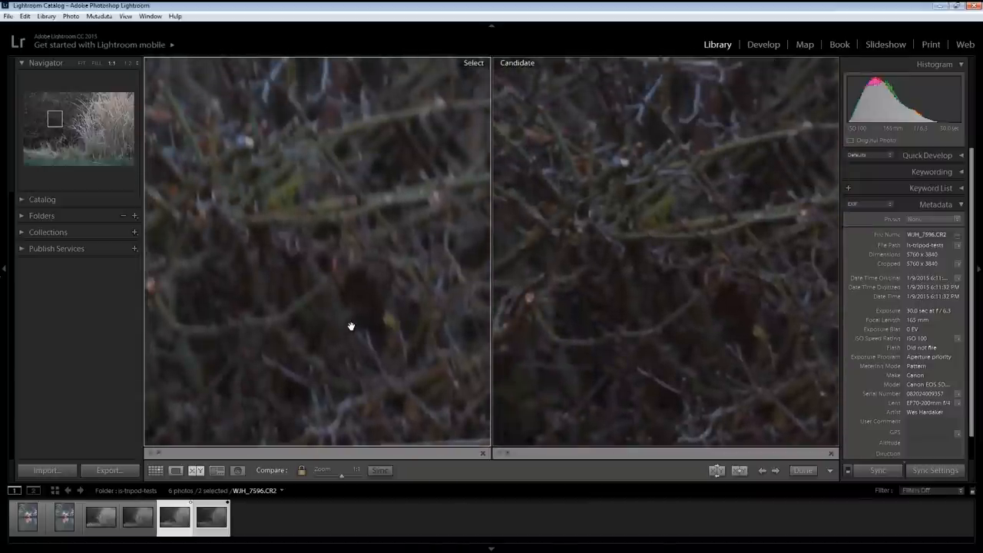
{"action": "mouse_move", "coordinate": [350, 318]}
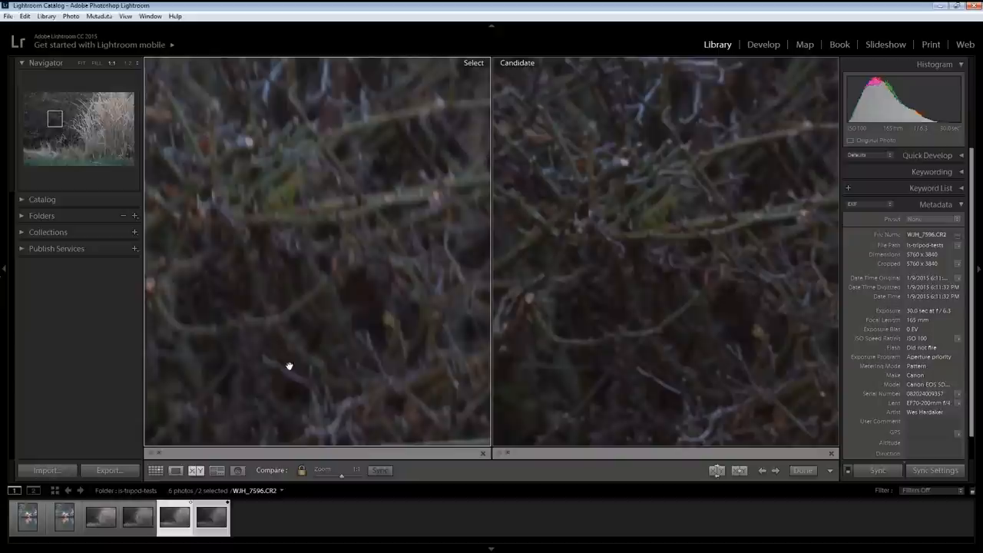
Bring the greener woodland creek photo into the comparison against the darker brush shot
{"action": "left_click", "coordinate": [64, 516]}
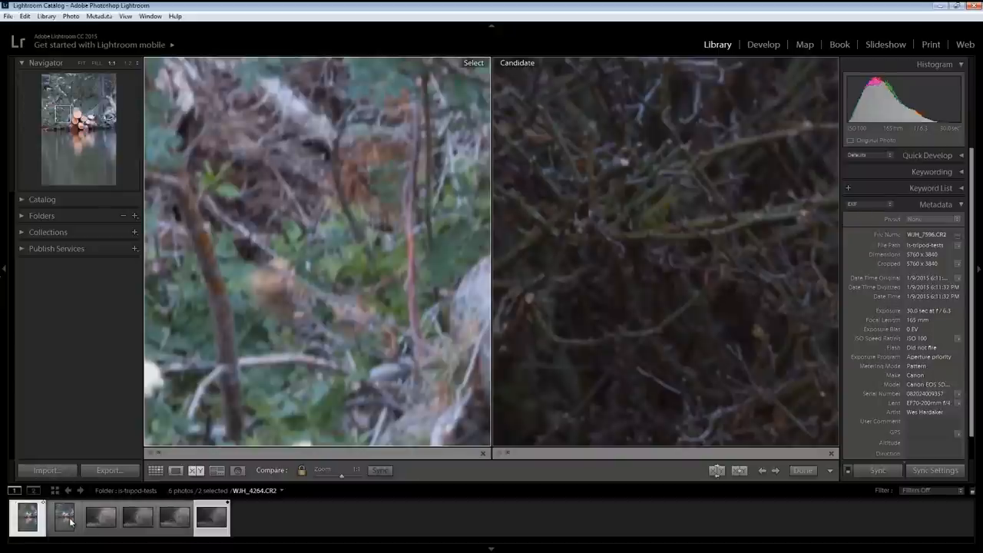
Load the two log-pile shots as Select and Candidate to inspect the orange cut log ends
{"action": "left_click", "coordinate": [65, 516]}
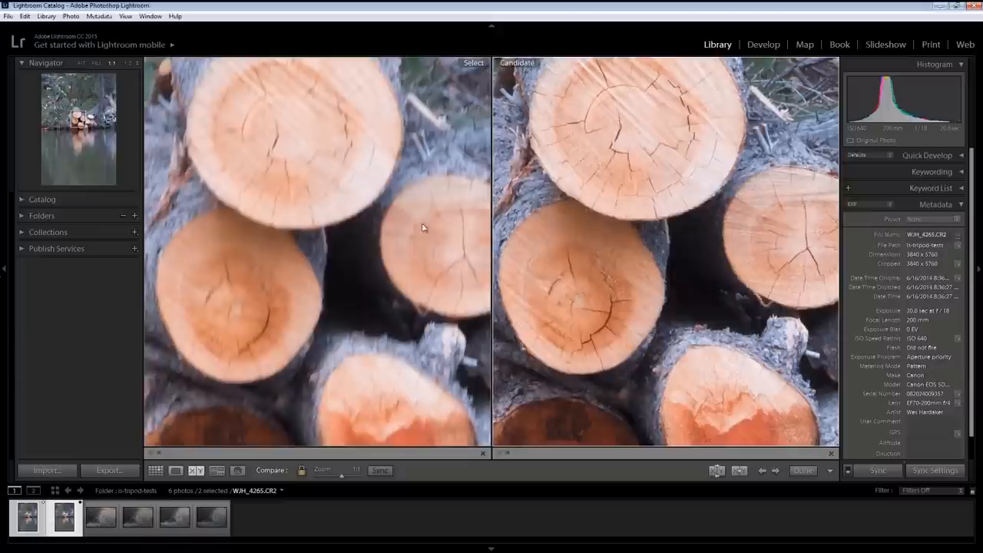
{"action": "mouse_move", "coordinate": [375, 352]}
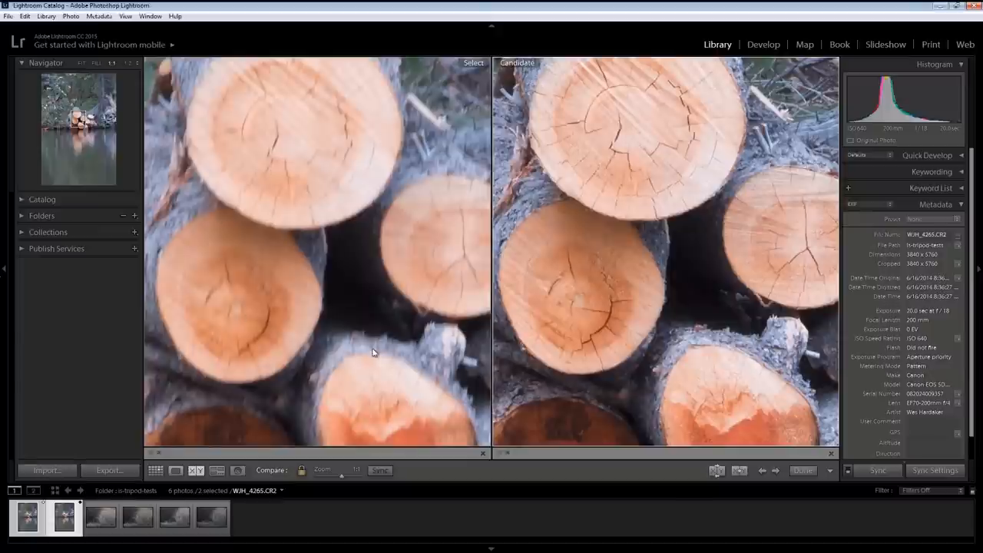
{"action": "mouse_move", "coordinate": [387, 377]}
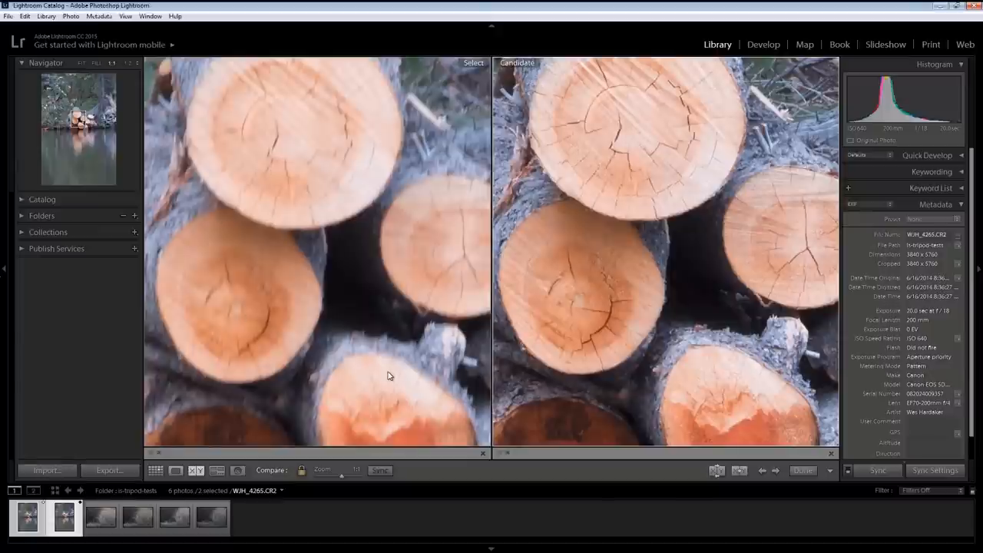
{"action": "mouse_move", "coordinate": [430, 375]}
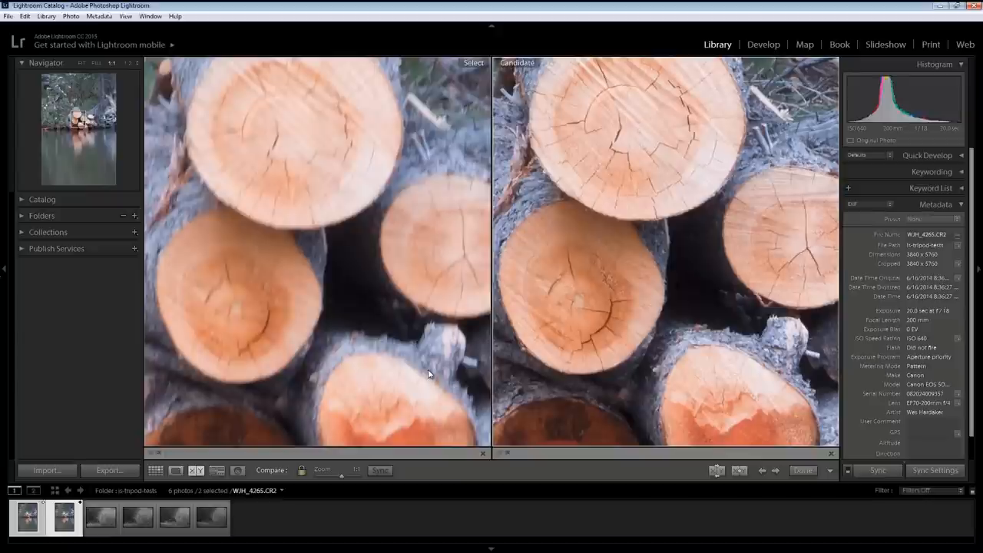
{"action": "mouse_move", "coordinate": [701, 329]}
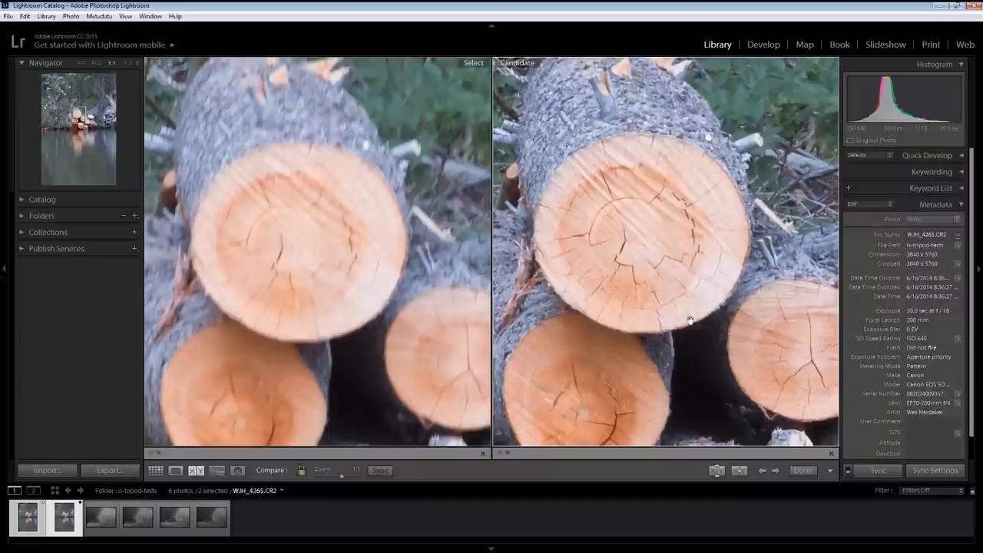
{"action": "mouse_move", "coordinate": [657, 255]}
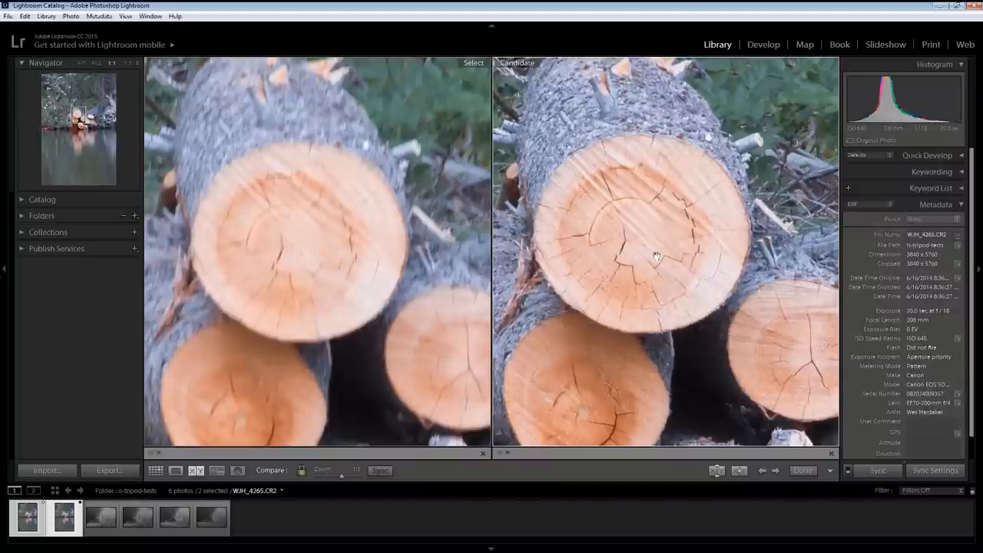
{"action": "mouse_move", "coordinate": [602, 305]}
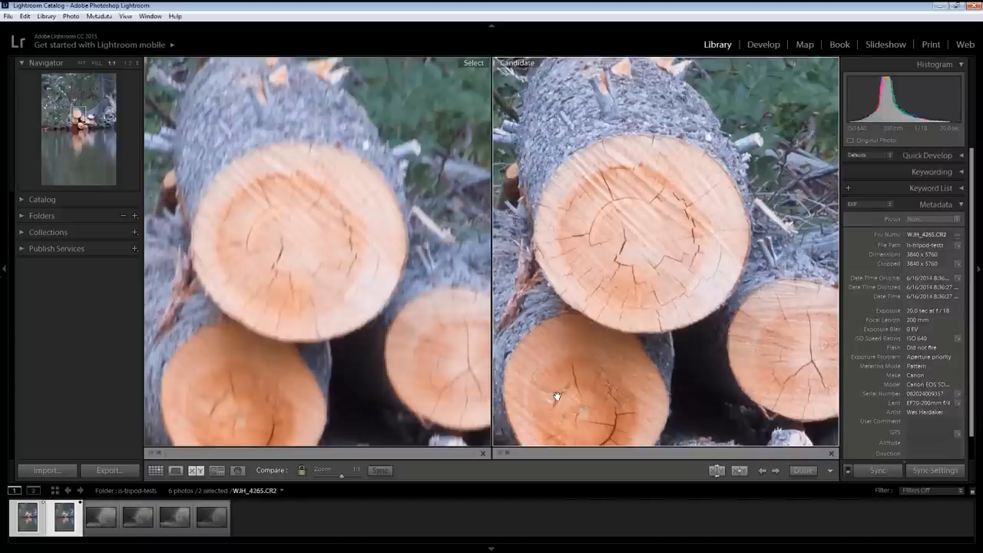
{"action": "mouse_move", "coordinate": [538, 394]}
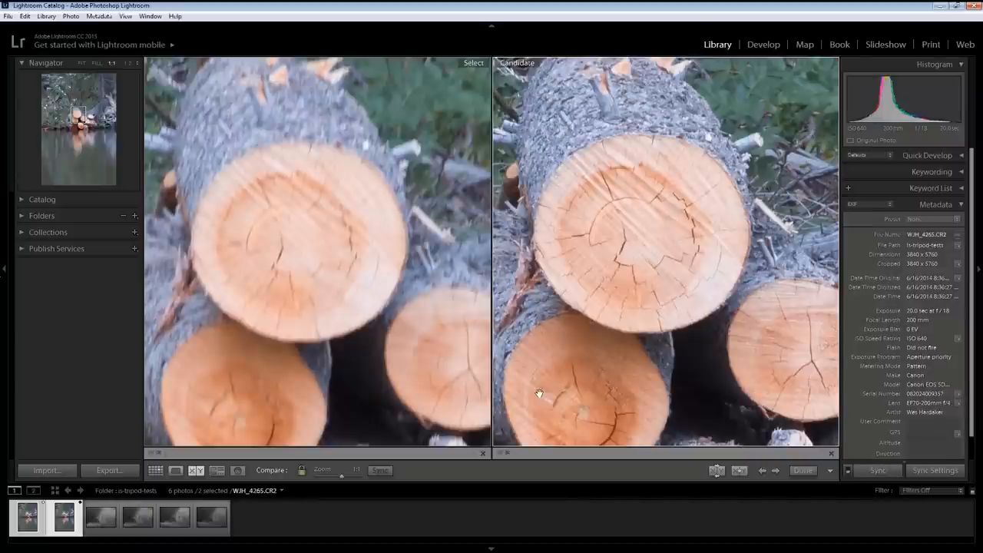
{"action": "mouse_move", "coordinate": [541, 384]}
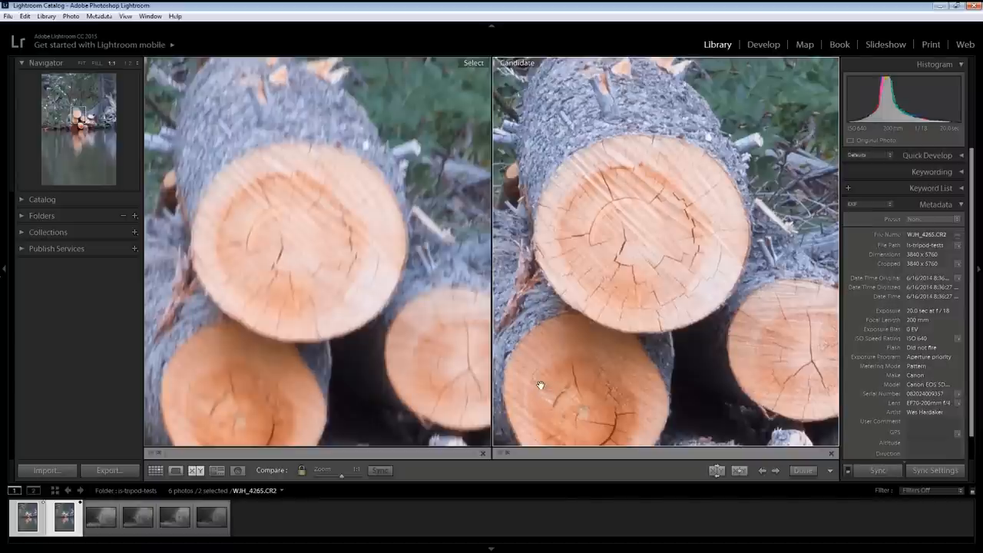